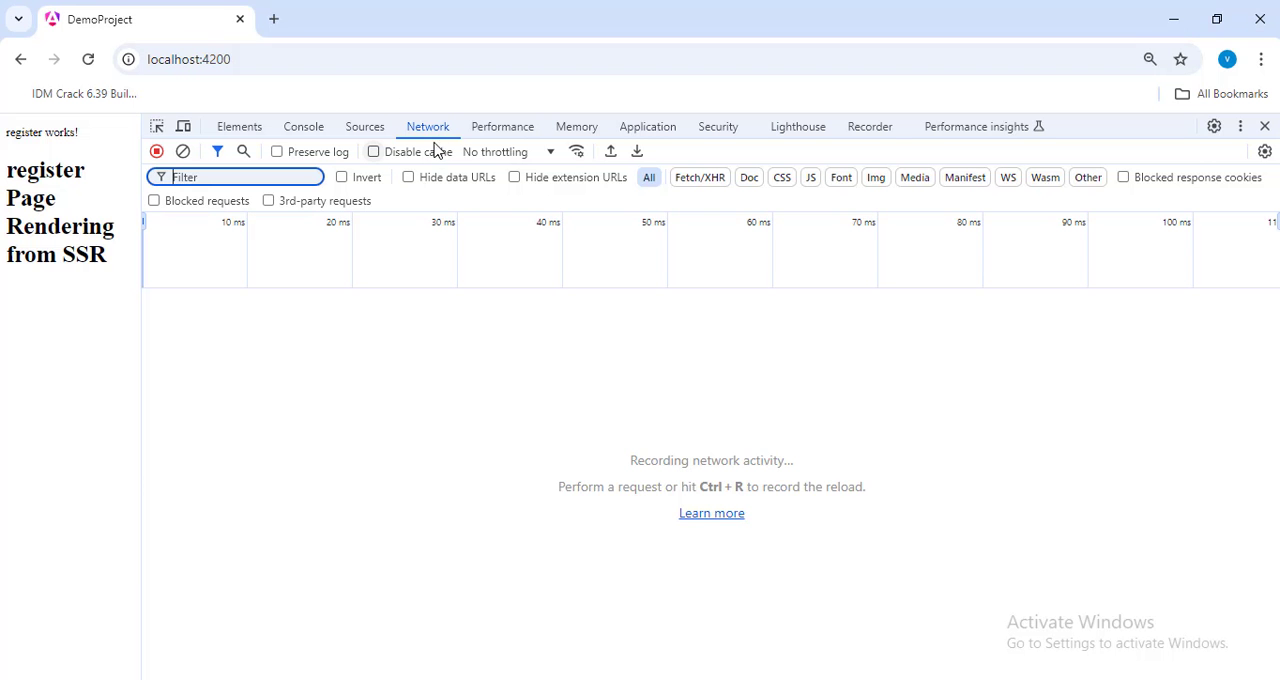
Reload to capture requests and preview the localhost document showing 'register Page Rendering from SSR'
{"action": "left_click", "coordinate": [88, 60]}
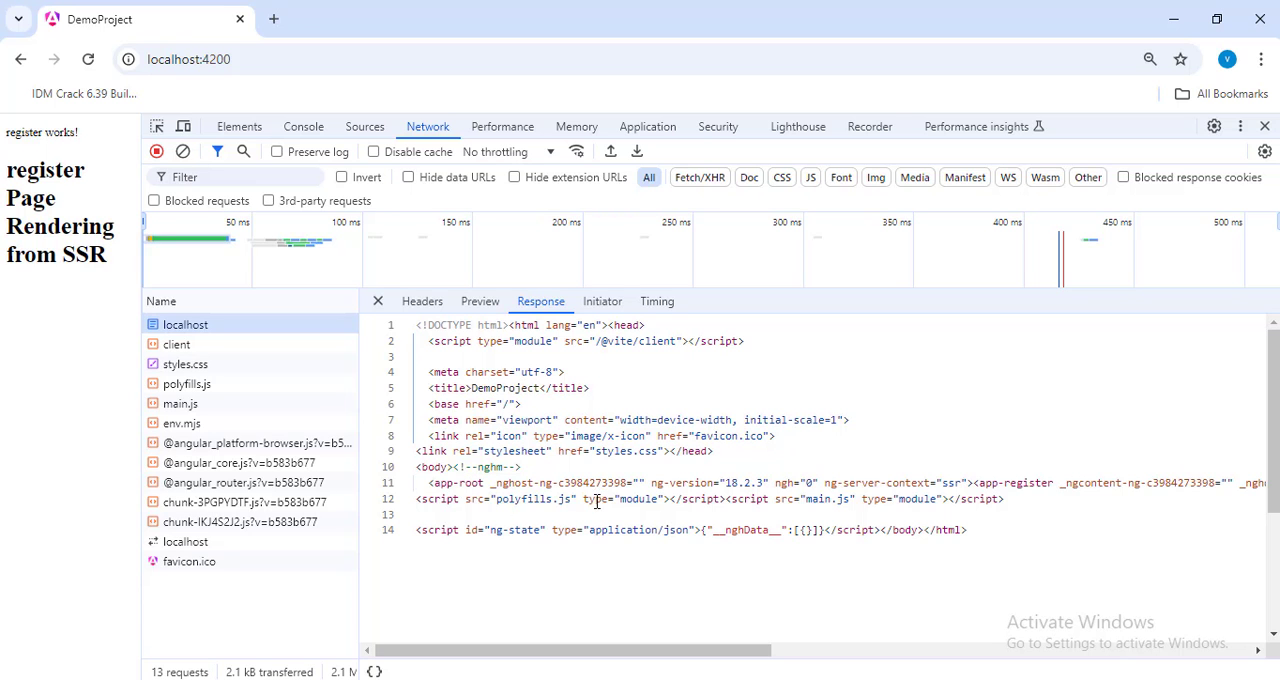
{"action": "left_click", "coordinate": [480, 300]}
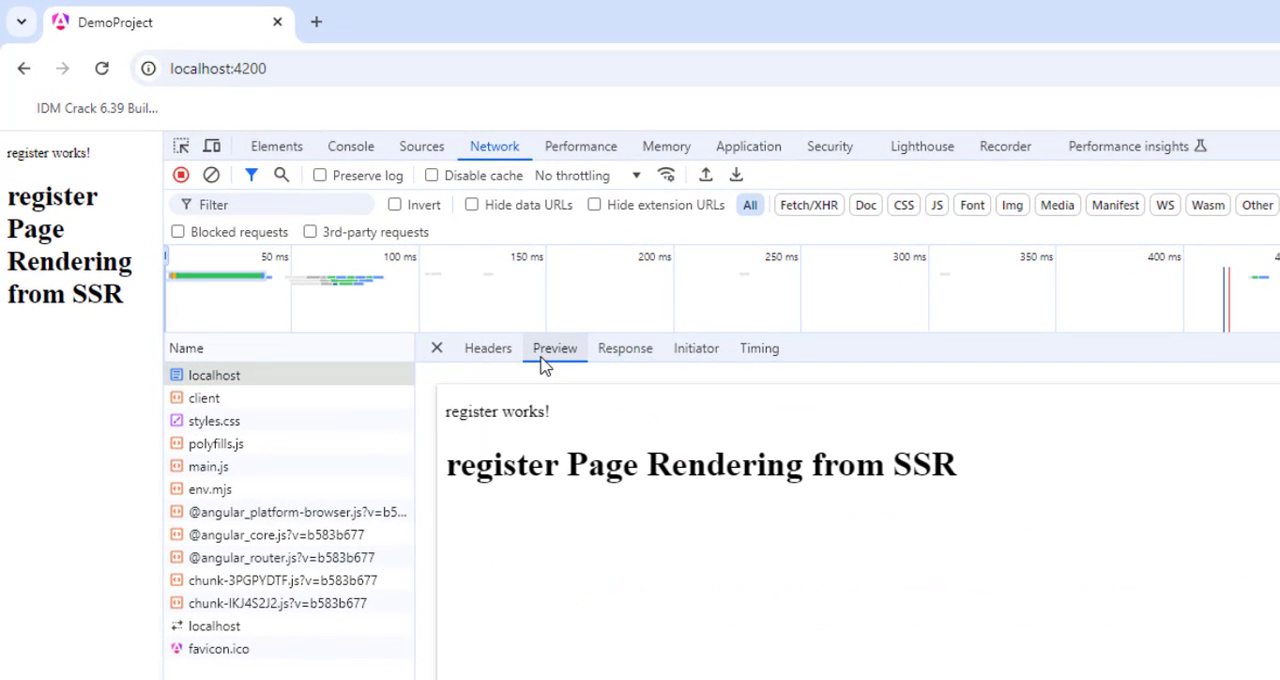
{"action": "mouse_move", "coordinate": [520, 430]}
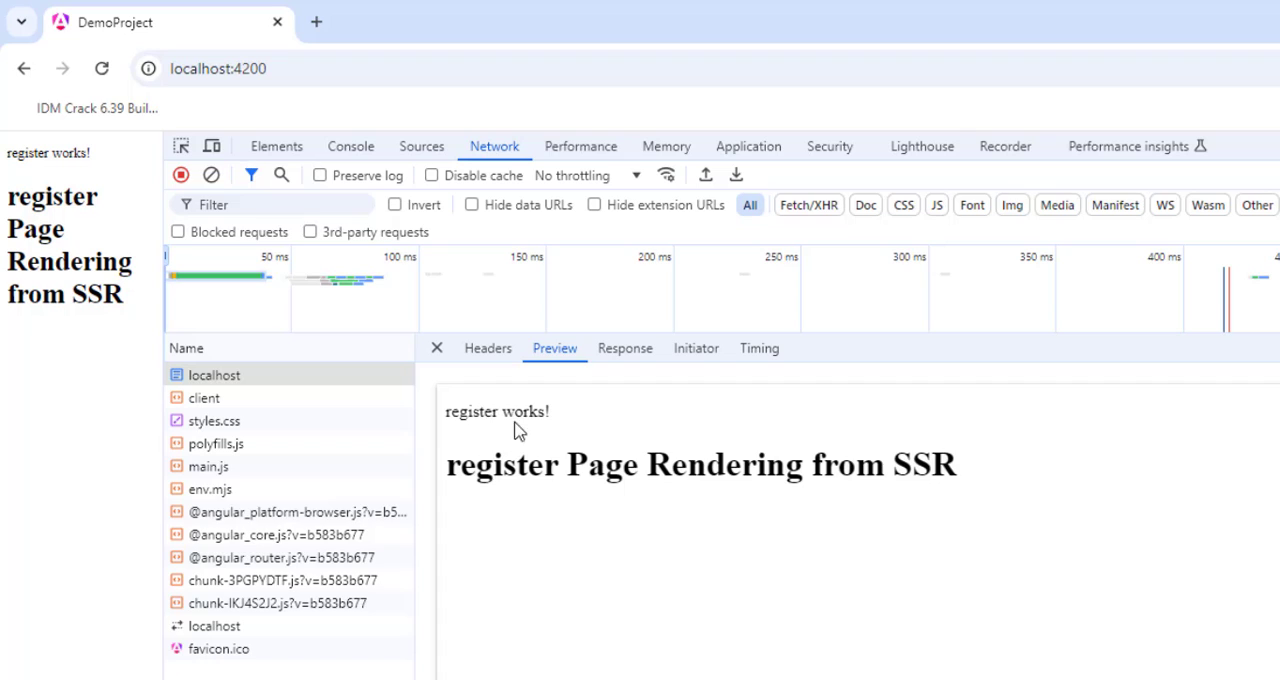
{"action": "mouse_move", "coordinate": [650, 528]}
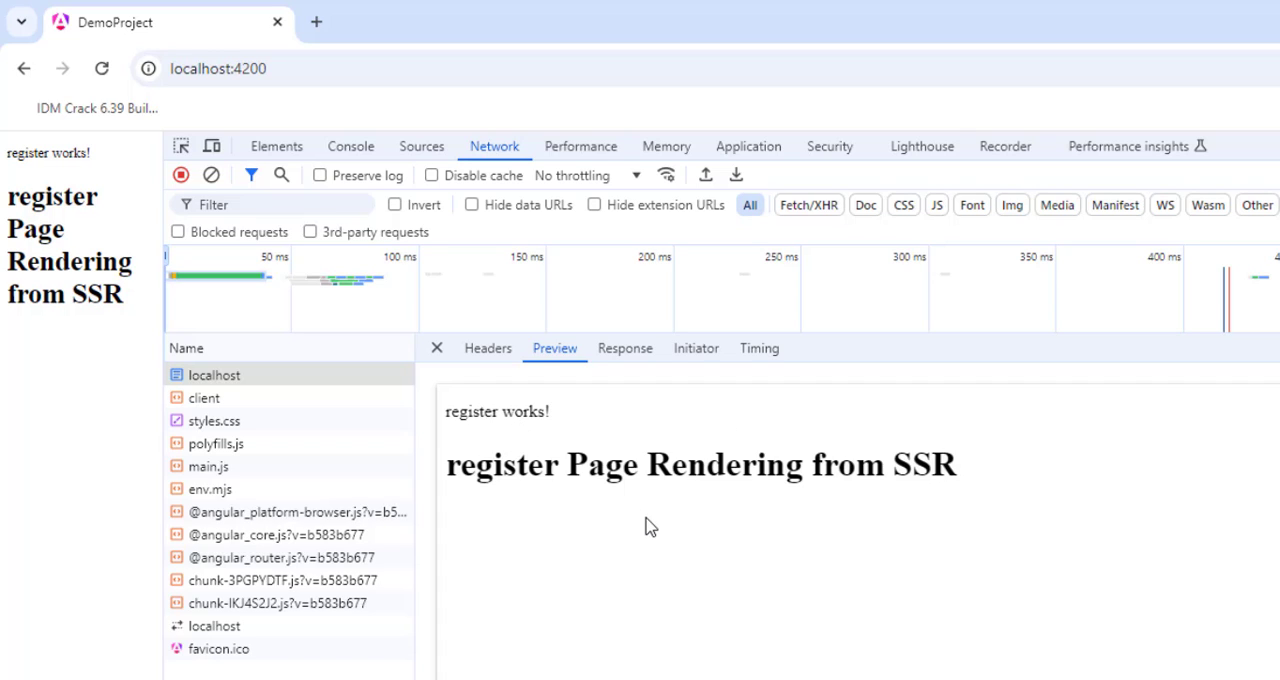
{"action": "mouse_move", "coordinate": [674, 512]}
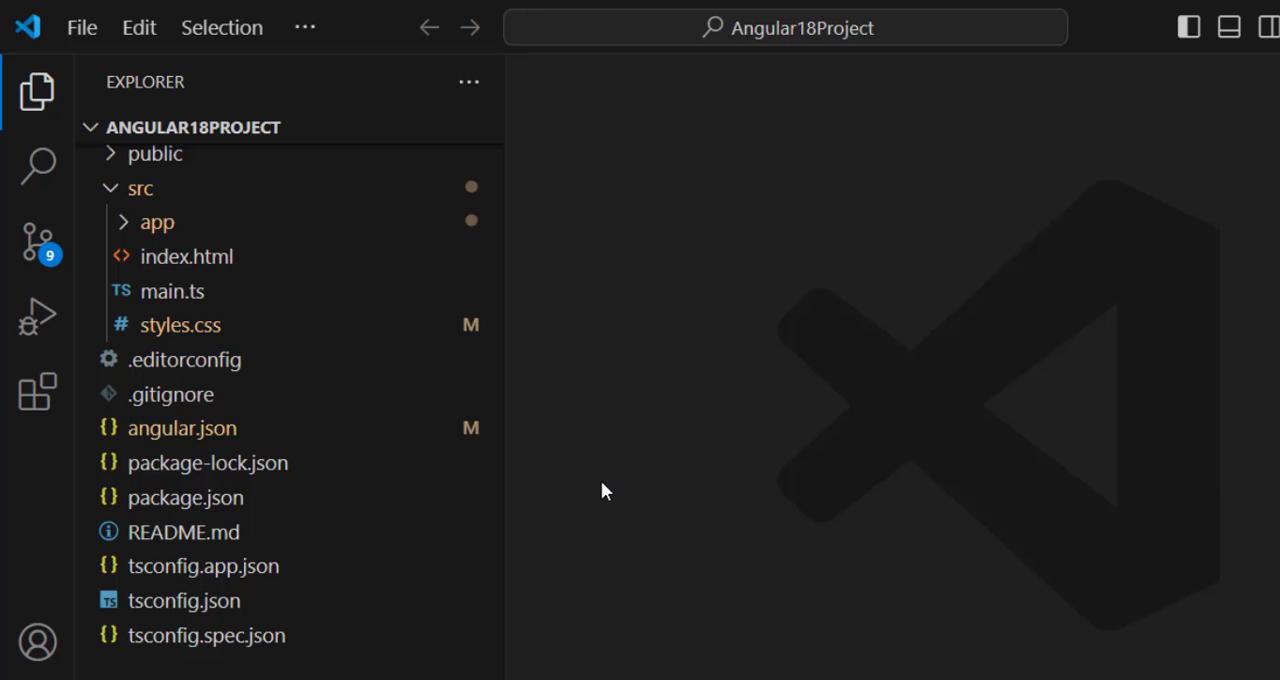
{"action": "mouse_move", "coordinate": [738, 522]}
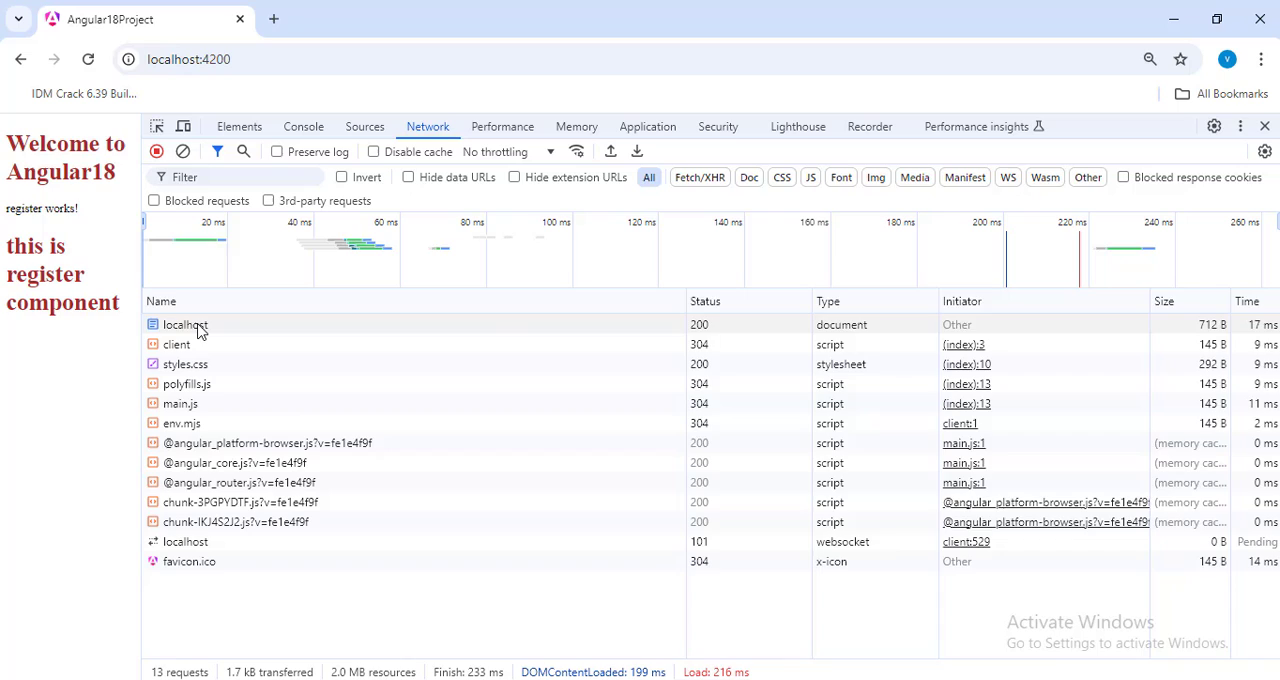
Inspect Angular18Project's localhost document request and view its raw HTML response
{"action": "left_click", "coordinate": [184, 324]}
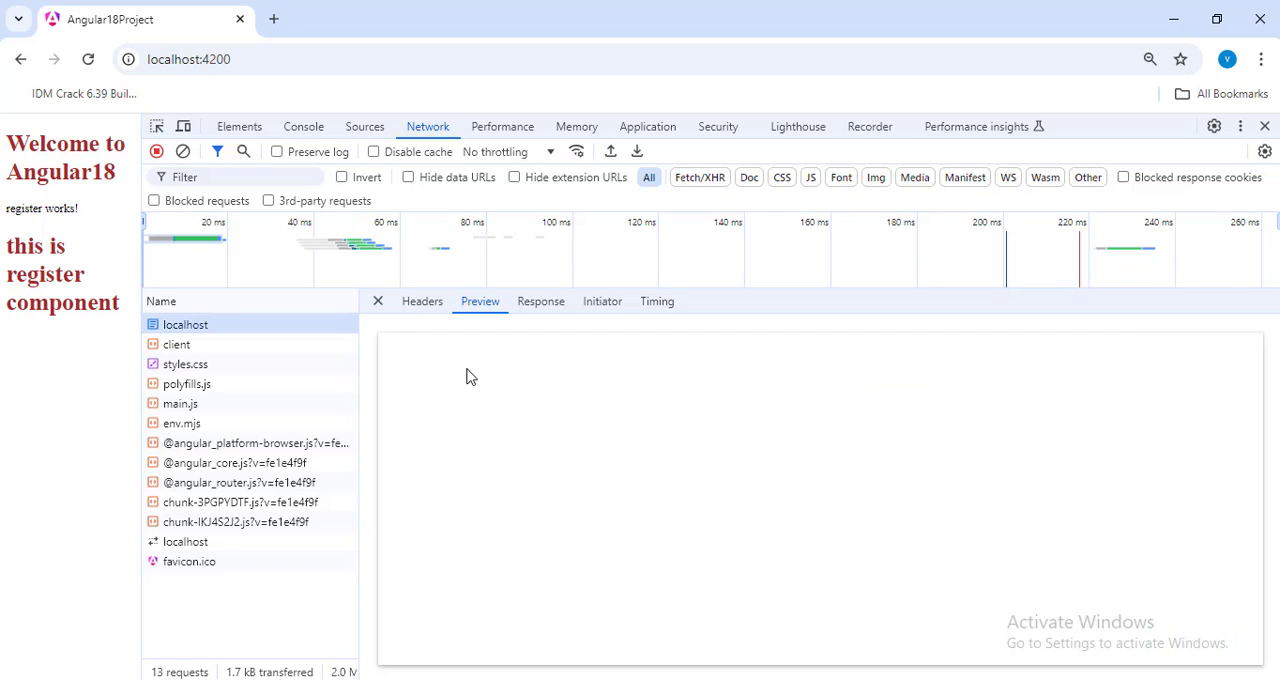
{"action": "mouse_move", "coordinate": [656, 484]}
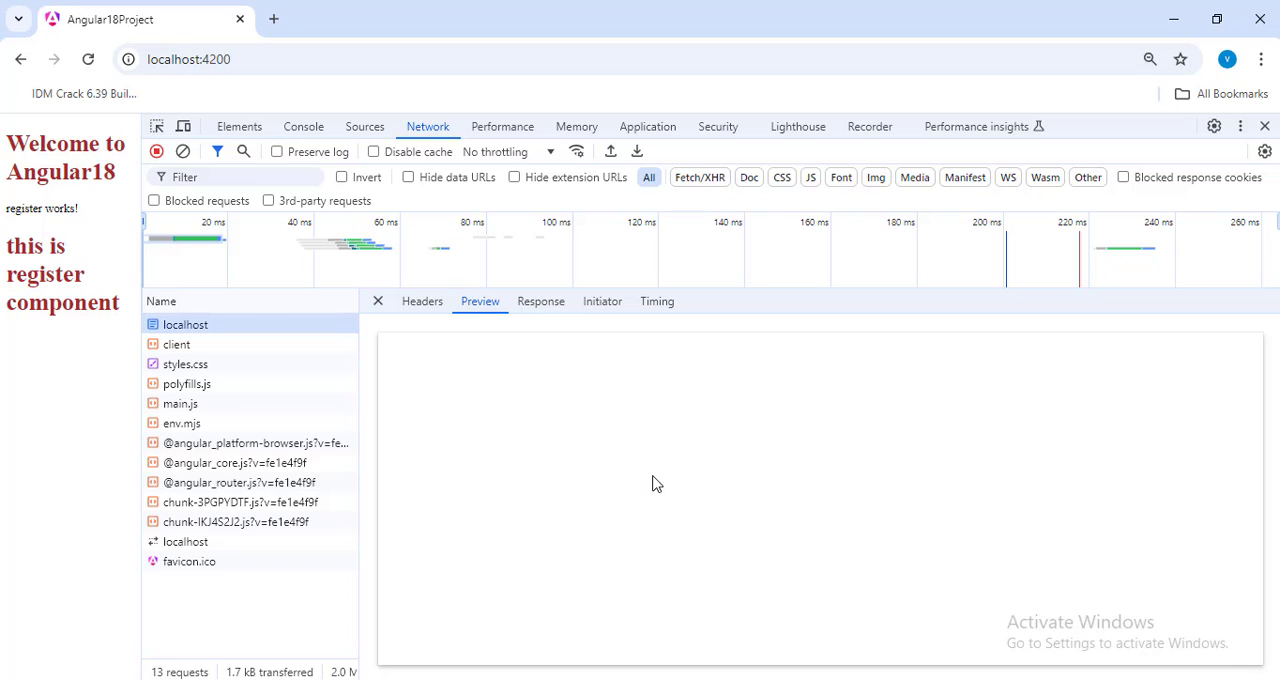
{"action": "mouse_move", "coordinate": [560, 536]}
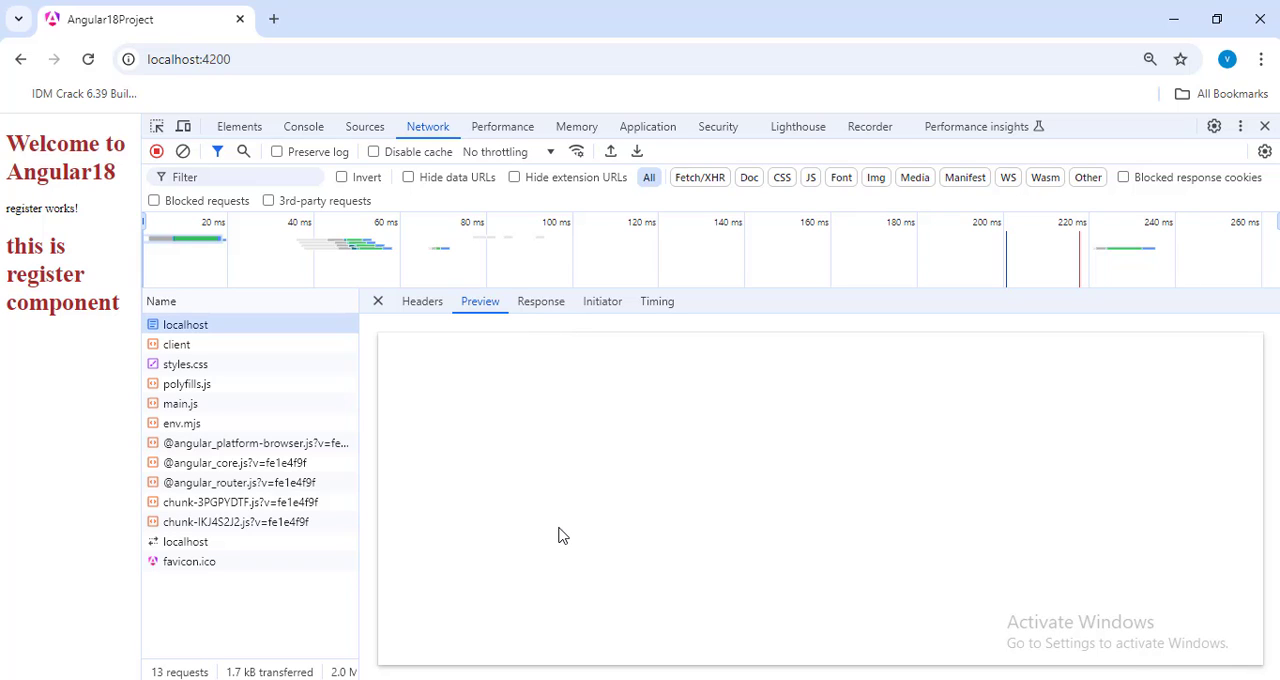
{"action": "mouse_move", "coordinate": [518, 388]}
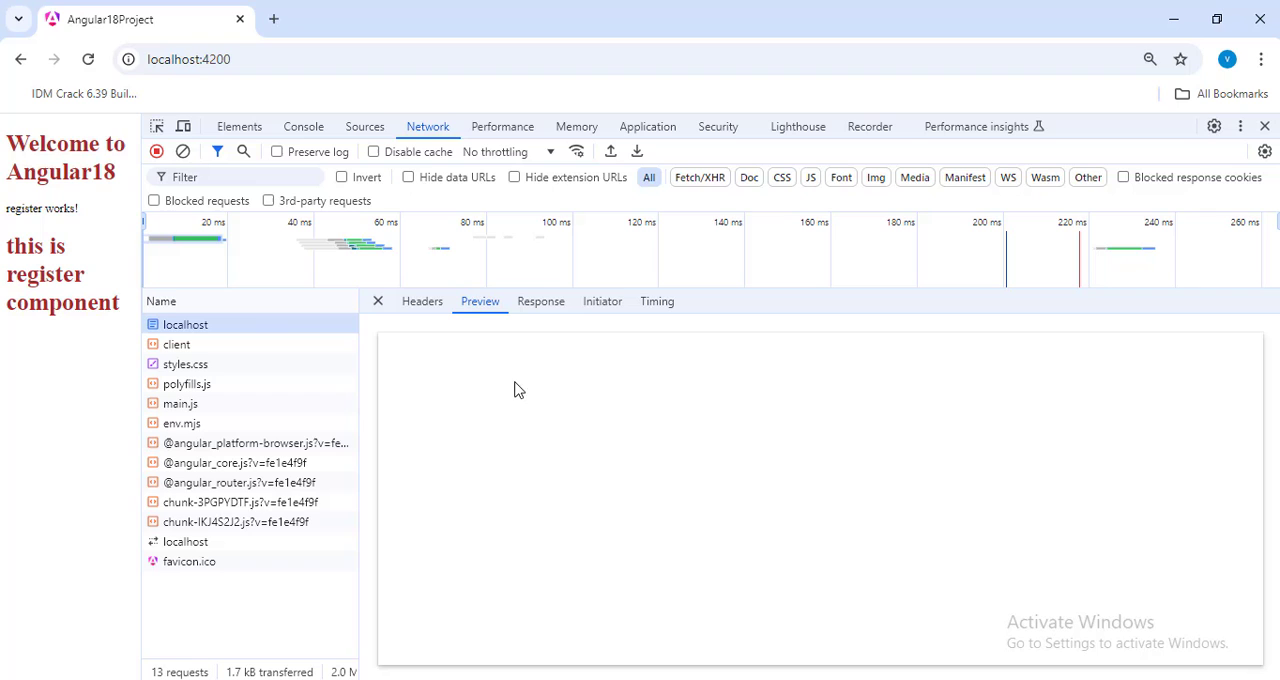
{"action": "mouse_move", "coordinate": [540, 300]}
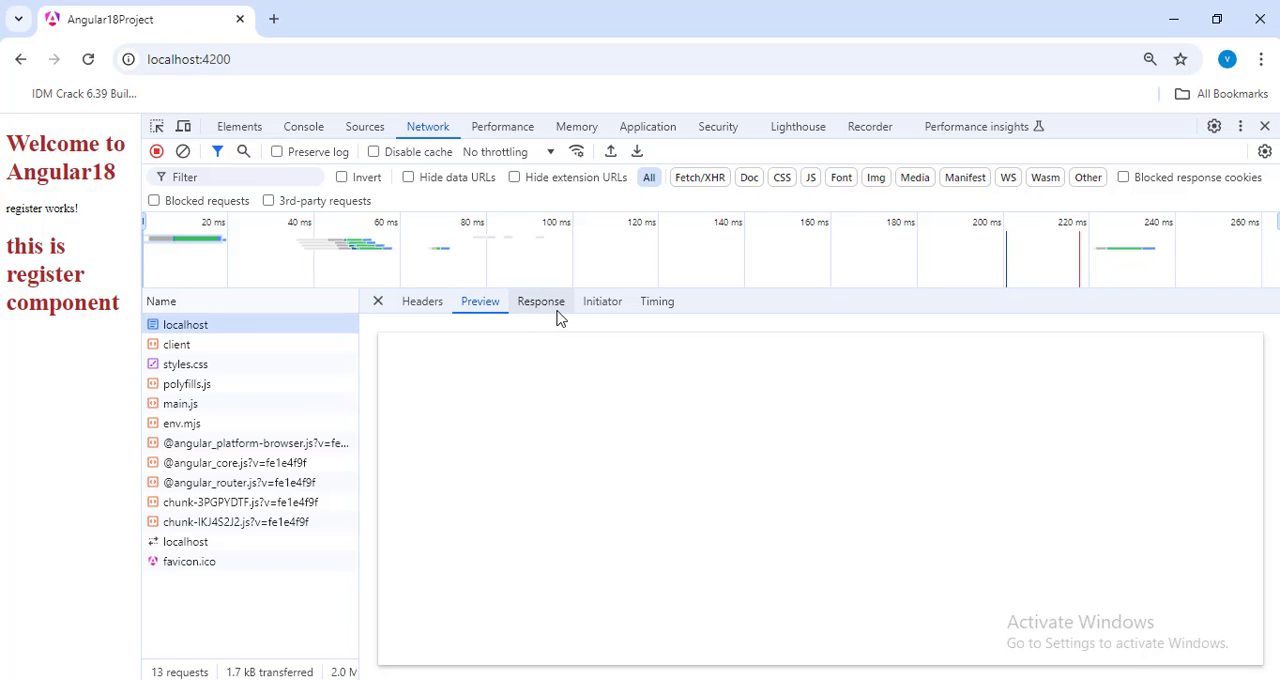
{"action": "left_click", "coordinate": [540, 300]}
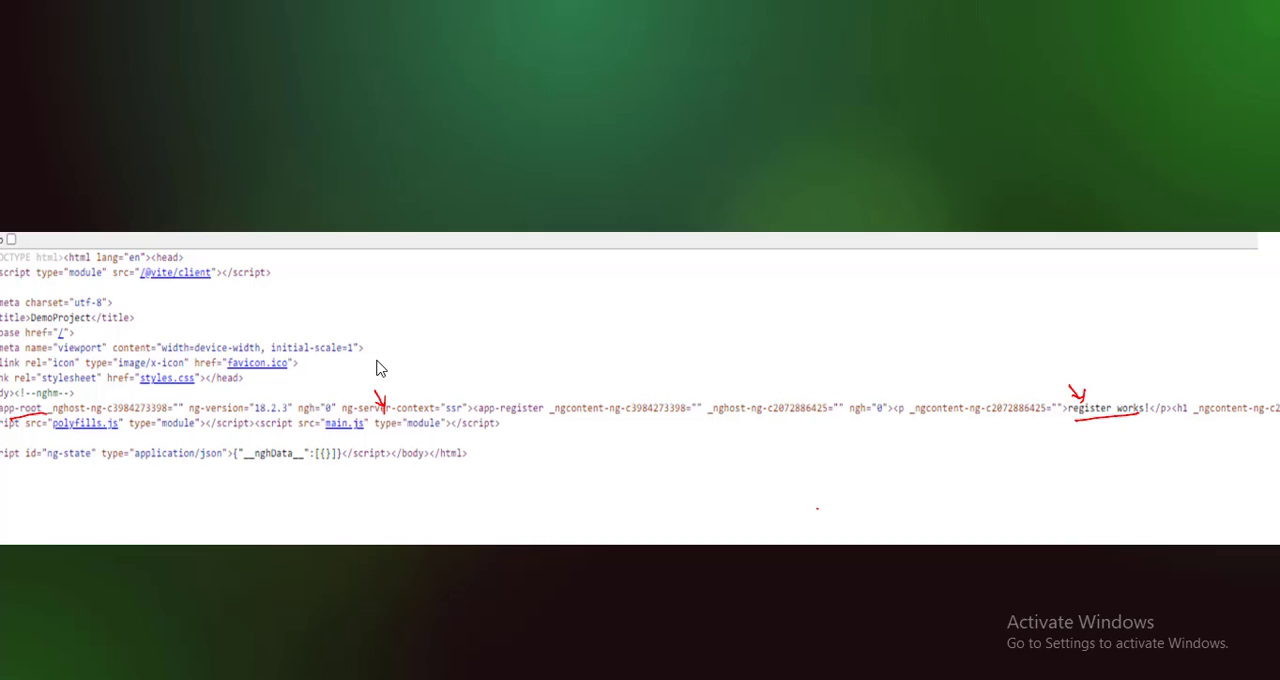
{"action": "mouse_move", "coordinate": [520, 480]}
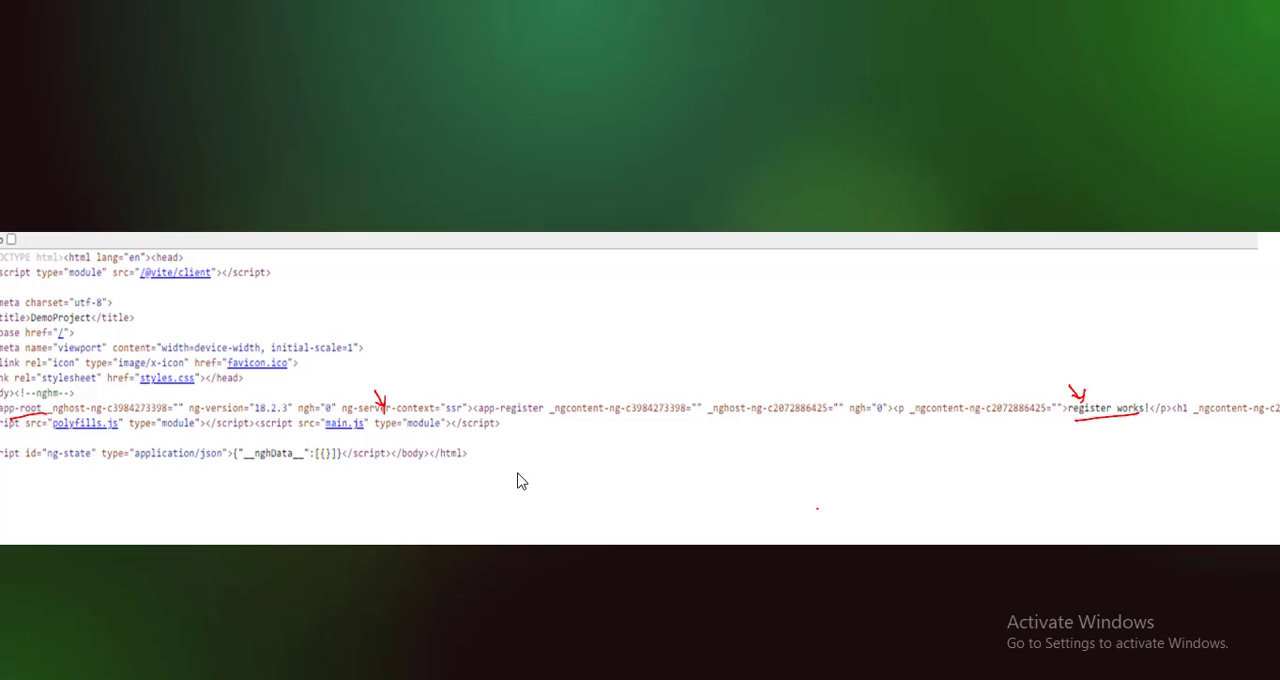